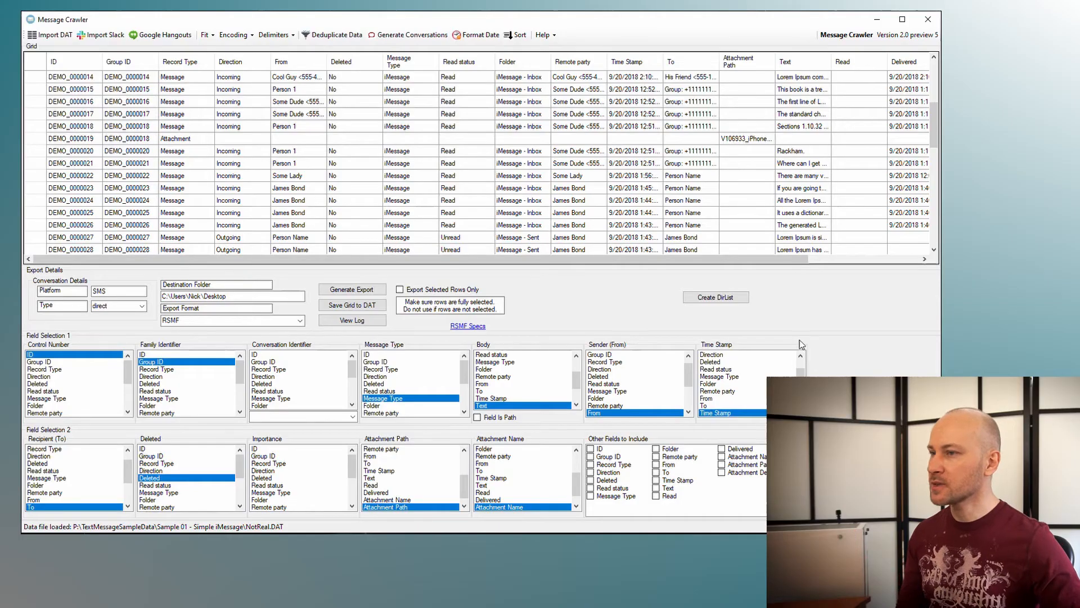
{"action": "mouse_move", "coordinate": [402, 168]}
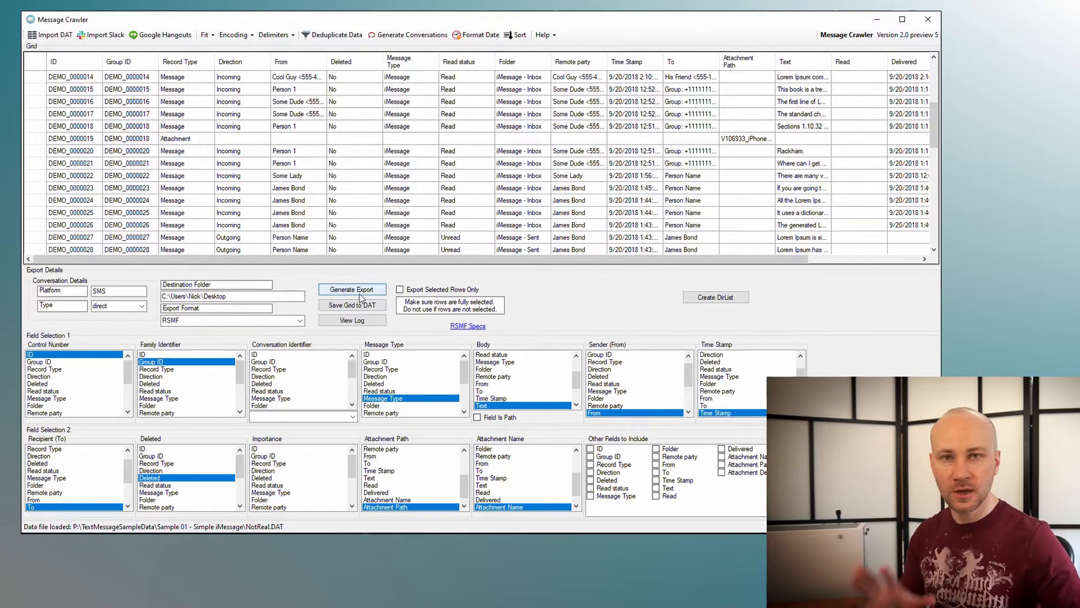
{"action": "mouse_move", "coordinate": [314, 388]}
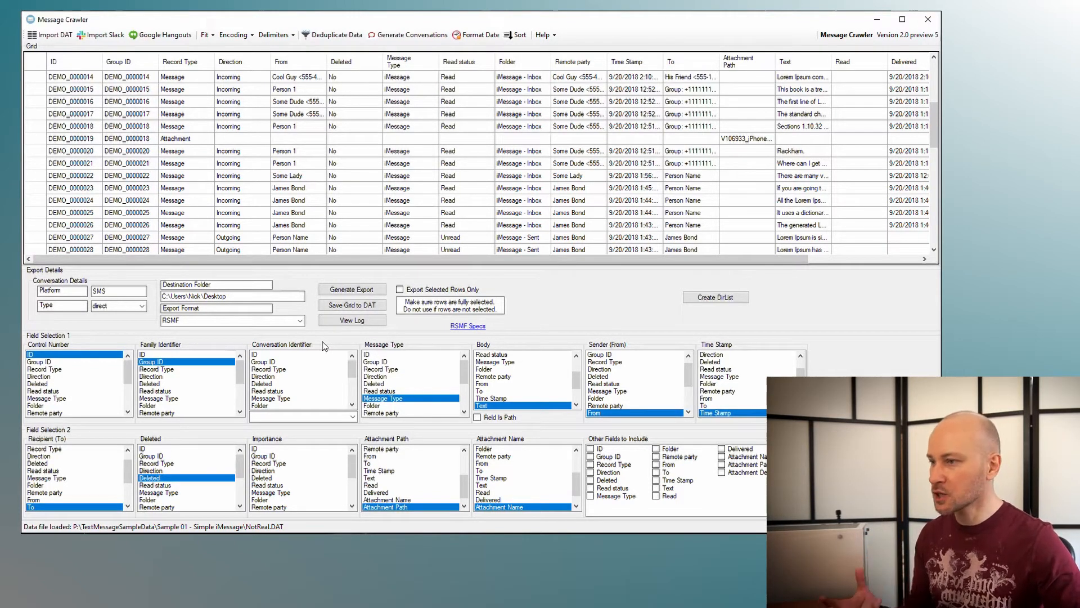
{"action": "mouse_move", "coordinate": [506, 232]}
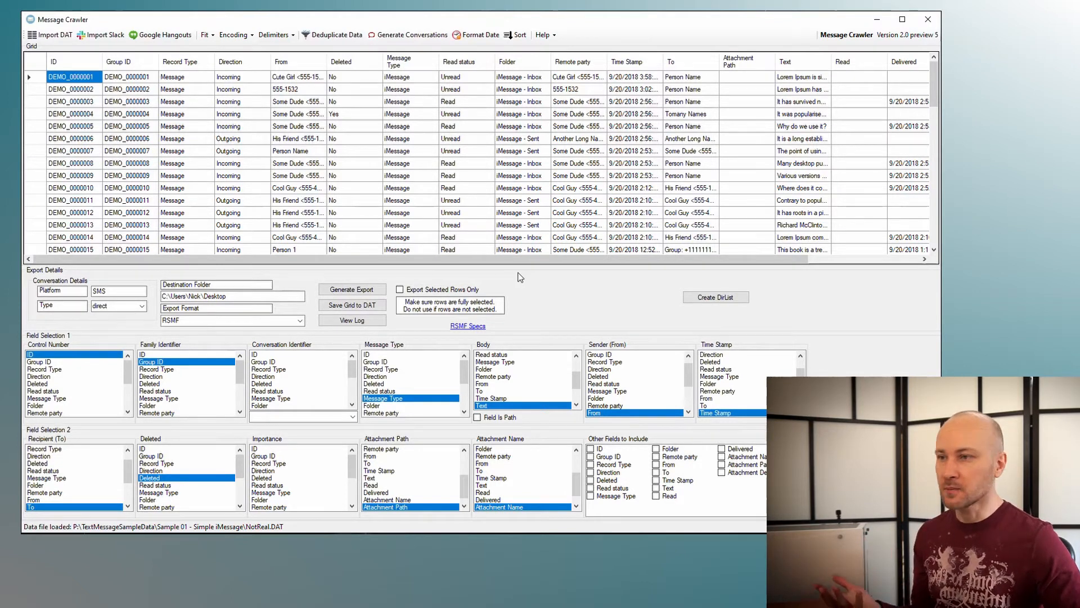
{"action": "mouse_move", "coordinate": [325, 360]}
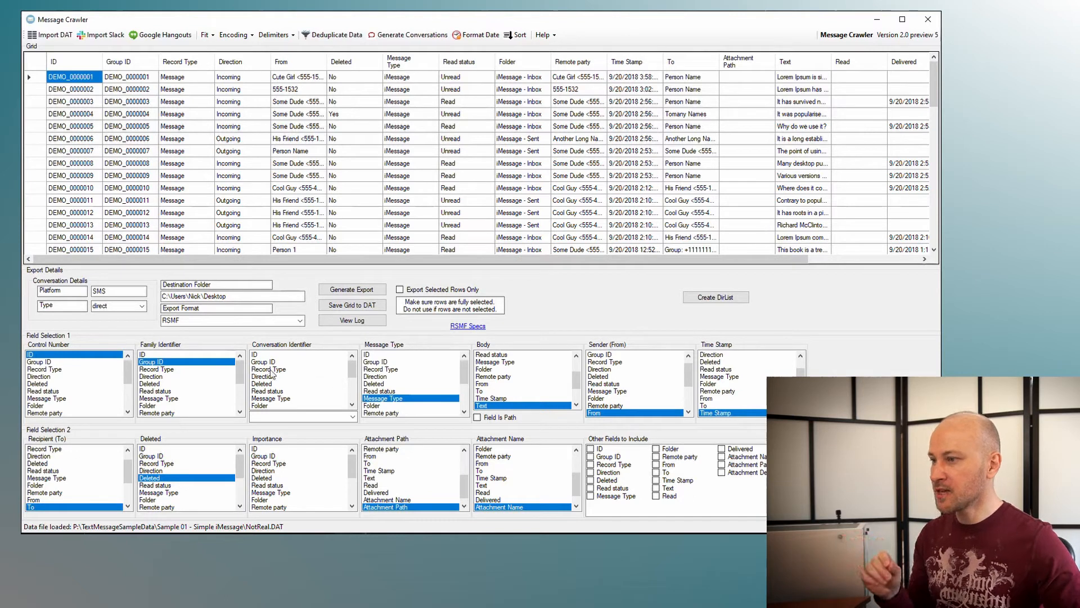
{"action": "mouse_move", "coordinate": [644, 165]}
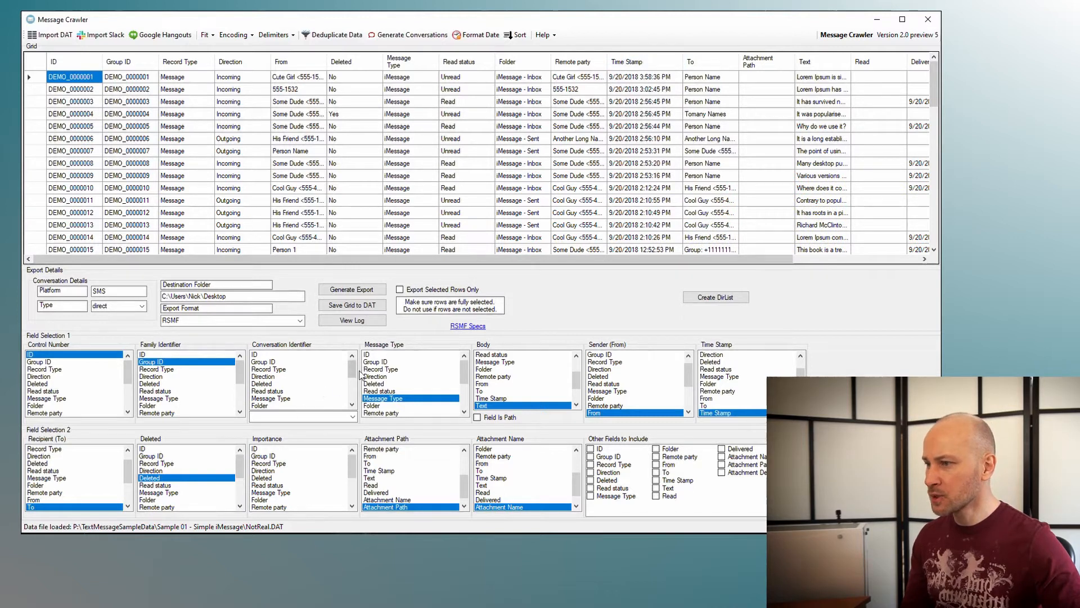
- Map Conversation Identifier to Time Stamp using the yyyy-MM-dd format
{"action": "scroll", "scroll_direction": "down", "scroll_amount": 3}
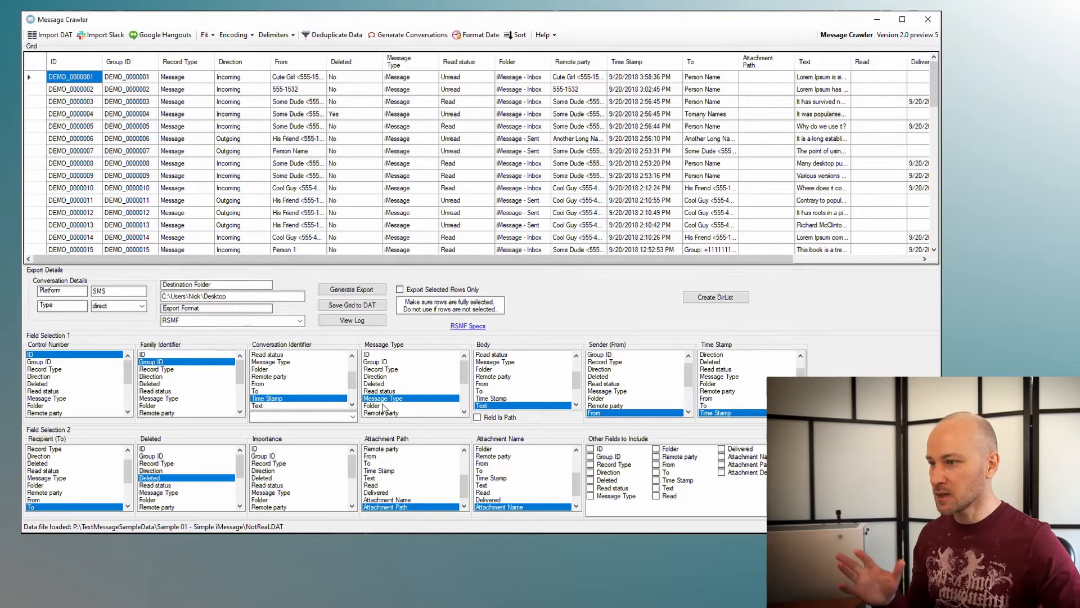
{"action": "left_click", "coordinate": [351, 415]}
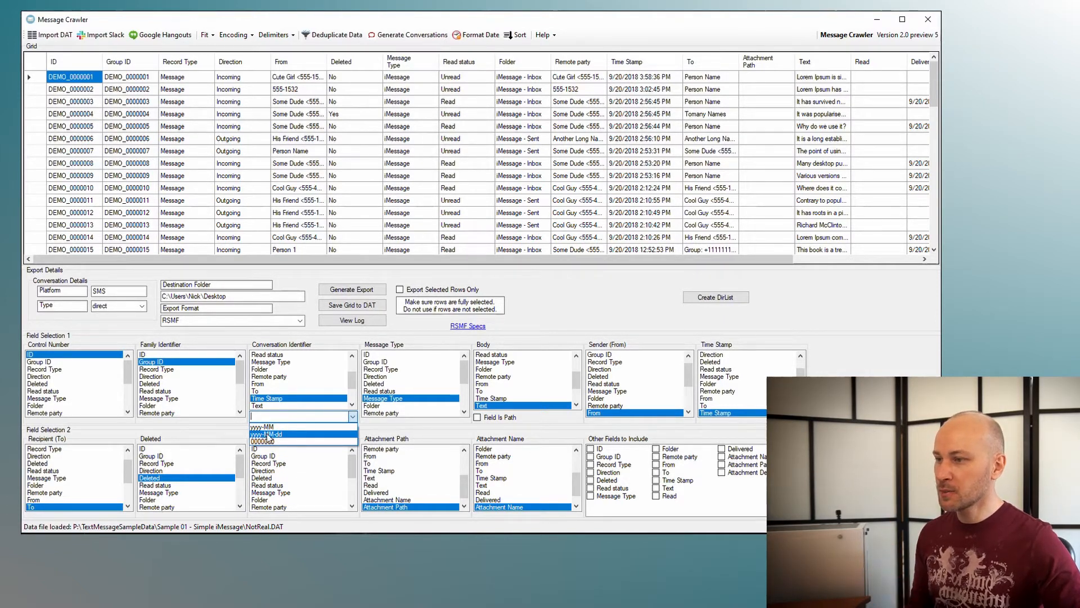
{"action": "left_click", "coordinate": [265, 433]}
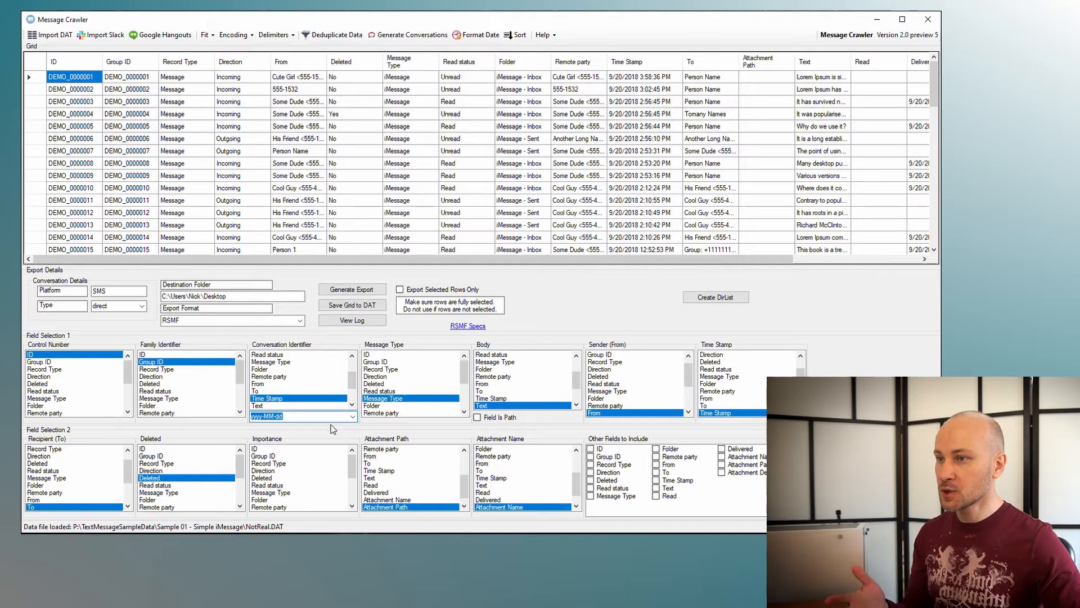
{"action": "mouse_move", "coordinate": [280, 429]}
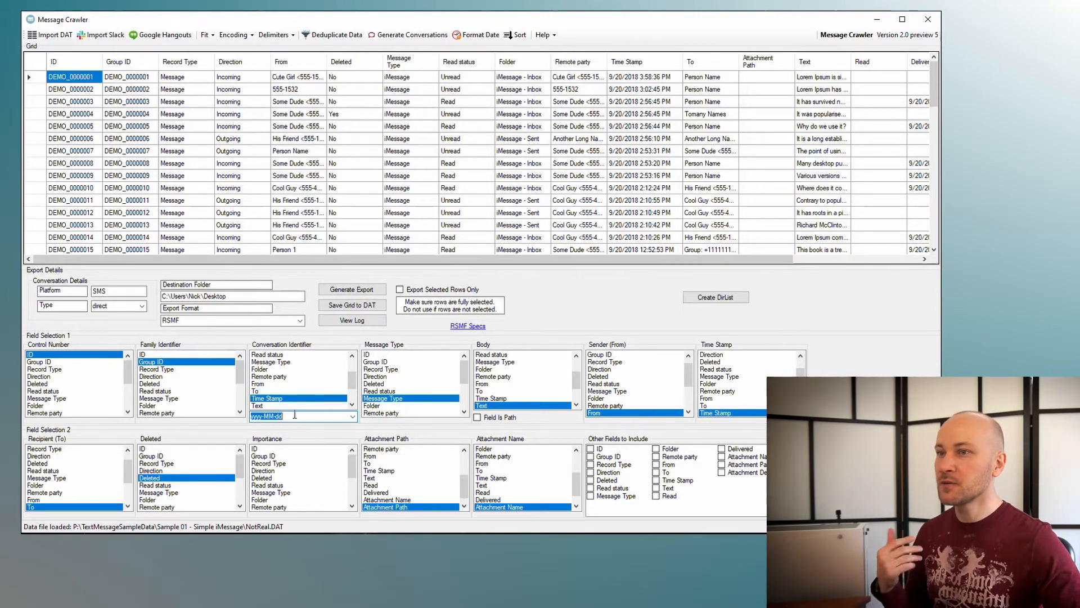
- Point the destination to the Desktop export folder, generate the RSMF export, and close Explorer
{"action": "type", "text": "\\export"}
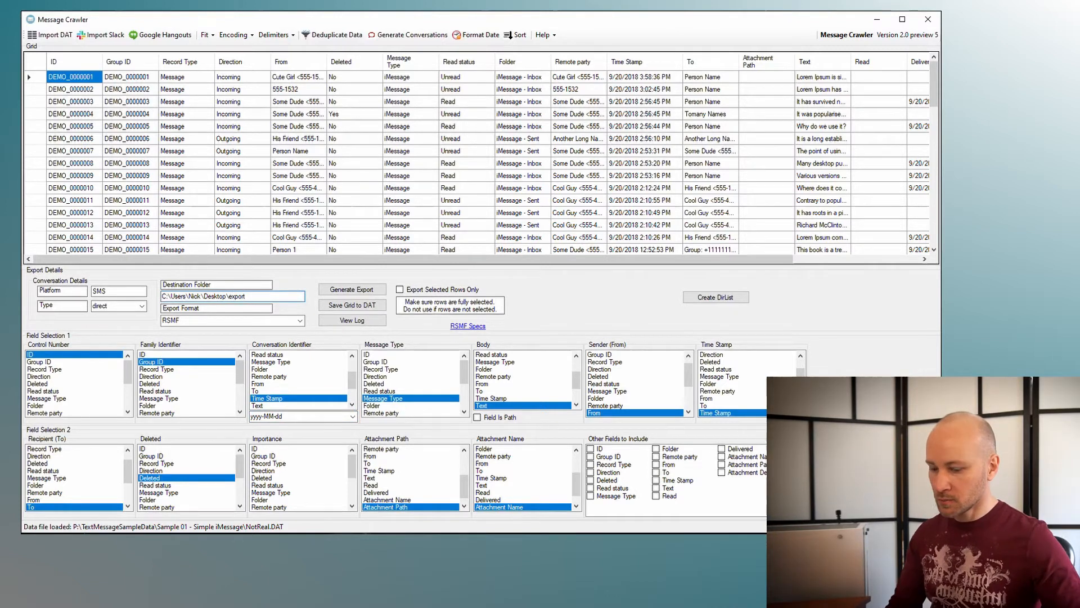
{"action": "left_click", "coordinate": [351, 288]}
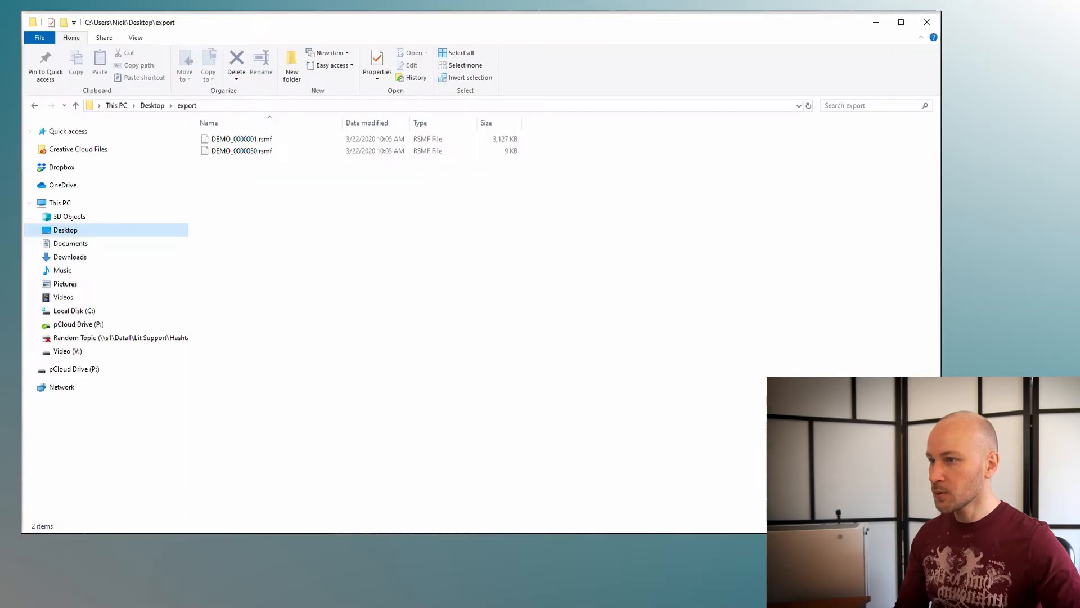
{"action": "left_click", "coordinate": [241, 150]}
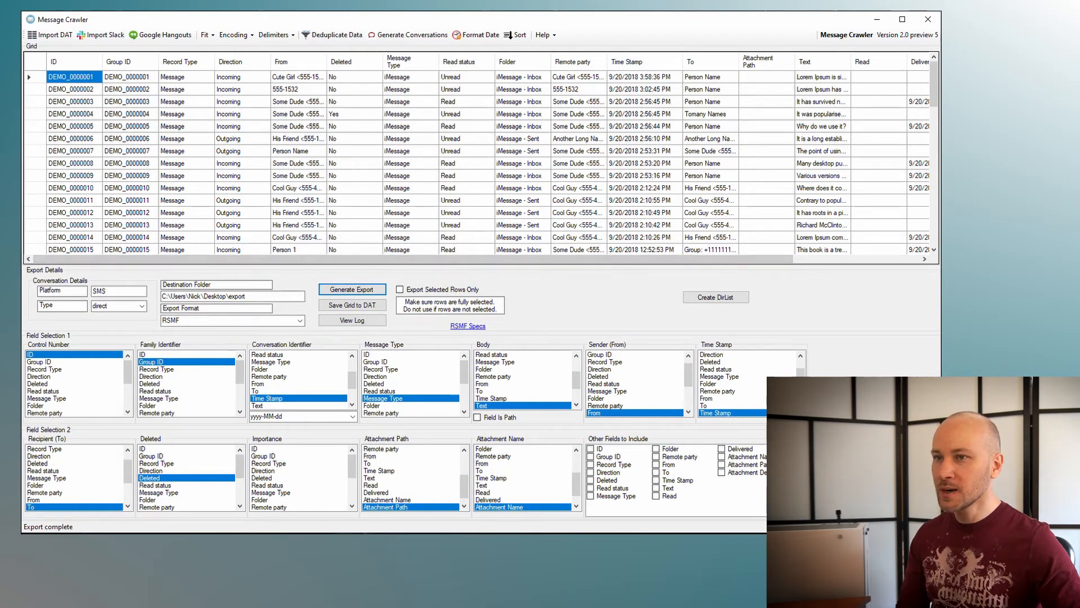
{"action": "scroll", "scroll_direction": "down", "scroll_amount": 3}
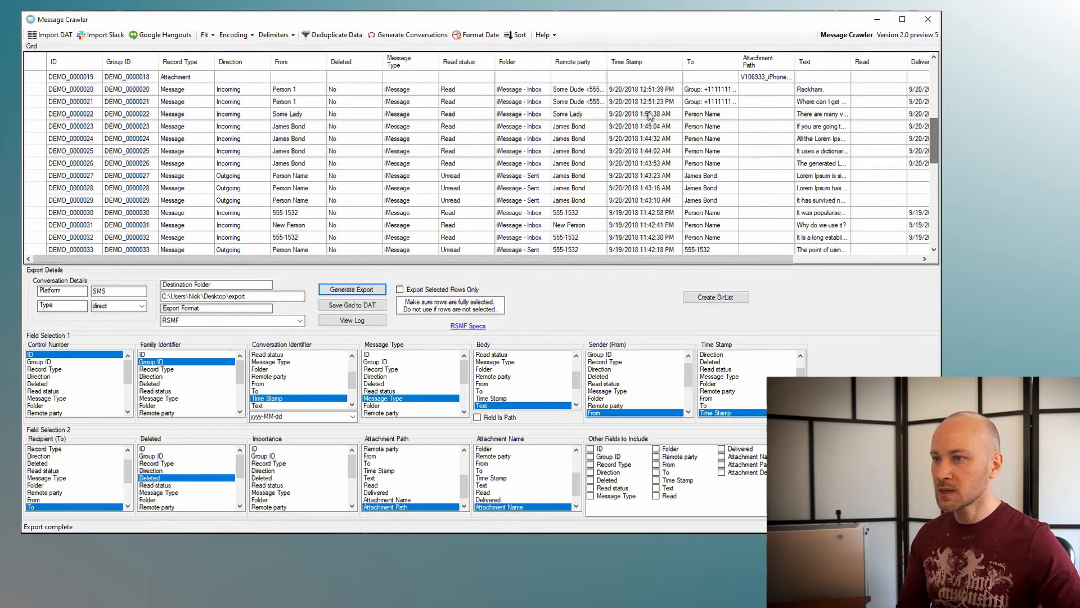
{"action": "scroll", "scroll_direction": "down", "scroll_amount": 3}
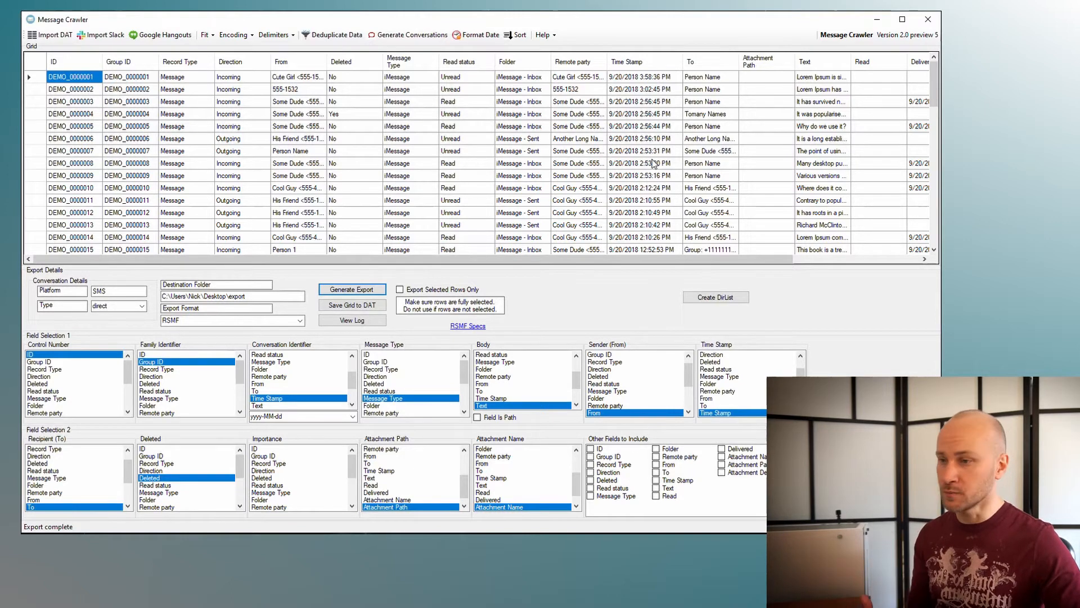
{"action": "mouse_move", "coordinate": [480, 155]}
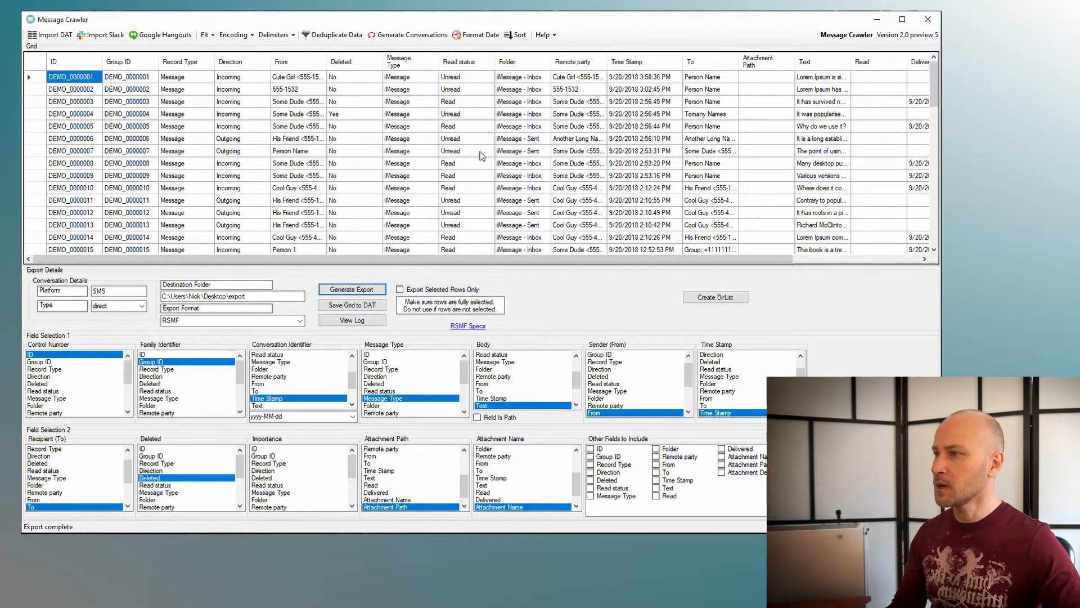
- Import Hangouts.json with the Google Hangouts importer and load its 30 conversations into the grid
{"action": "left_click", "coordinate": [163, 34]}
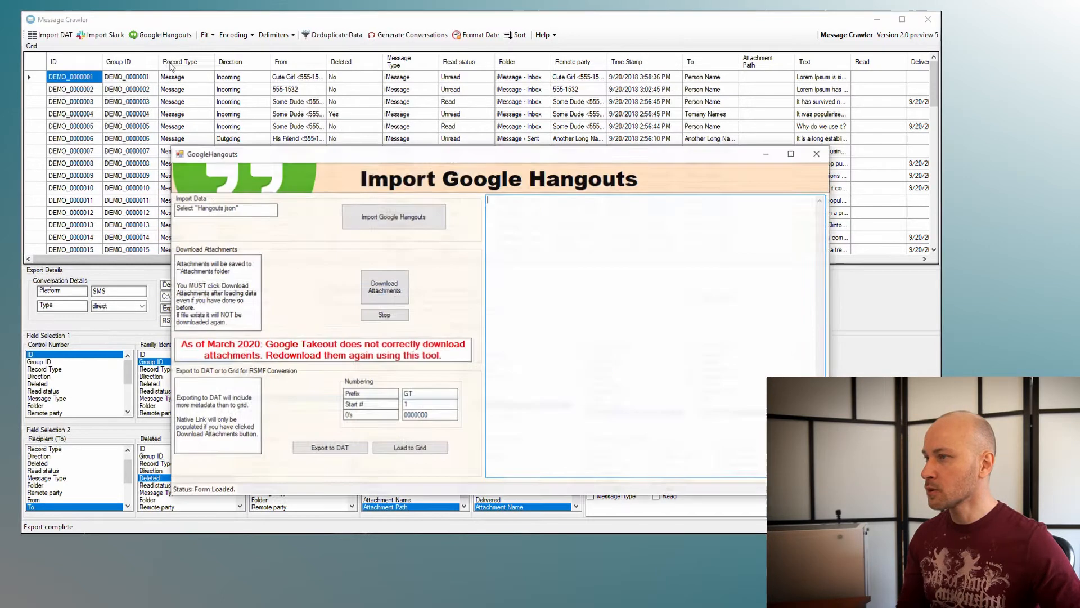
{"action": "left_click", "coordinate": [225, 210]}
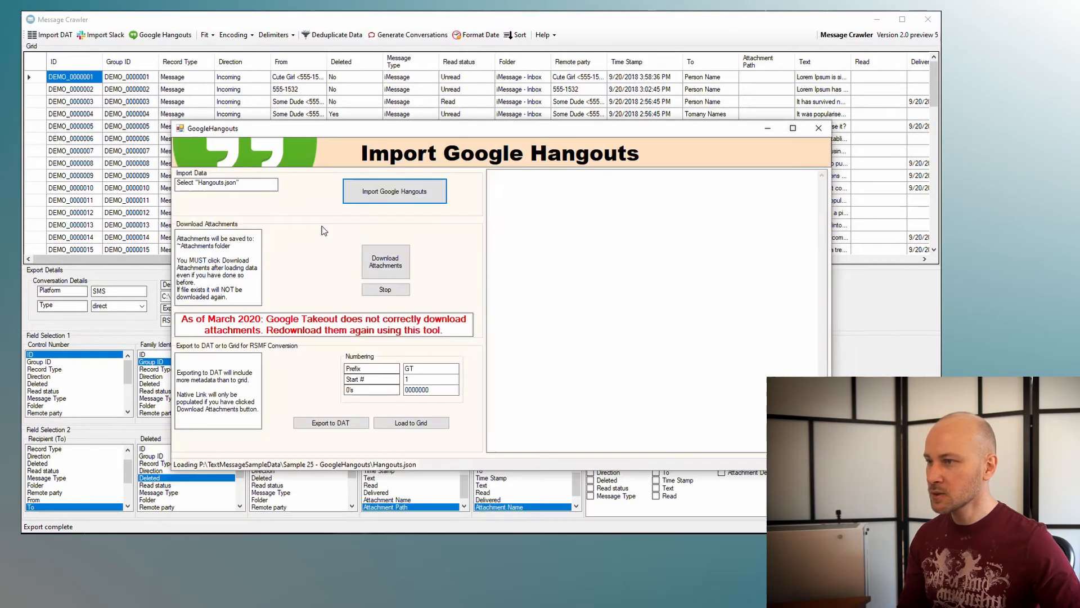
{"action": "left_click", "coordinate": [394, 191]}
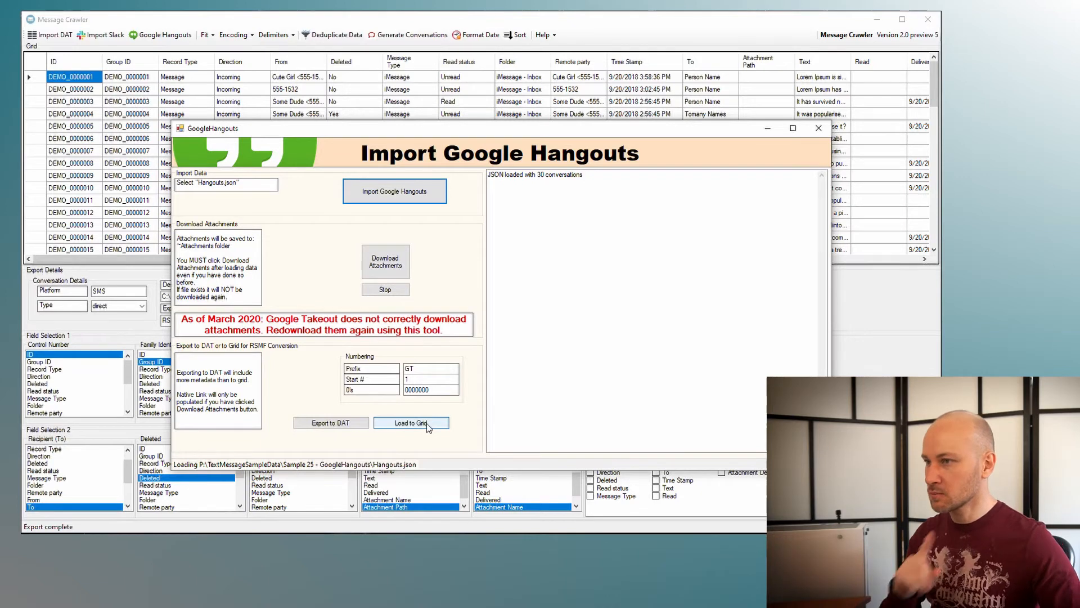
{"action": "left_click", "coordinate": [411, 422]}
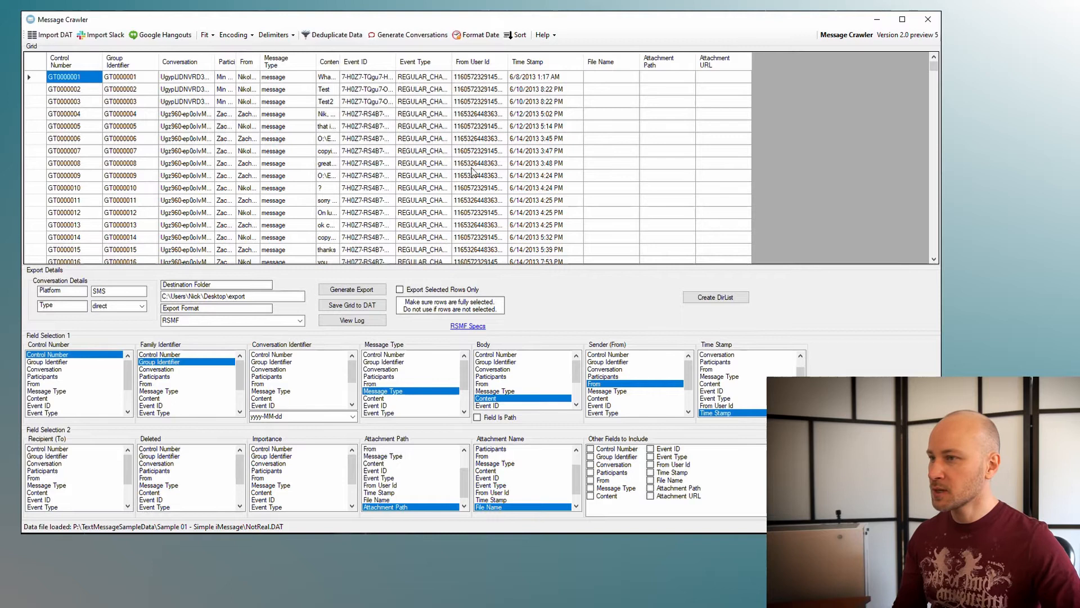
- Scroll down through the Hangouts messages in the grid
{"action": "scroll", "scroll_direction": "down", "scroll_amount": 3}
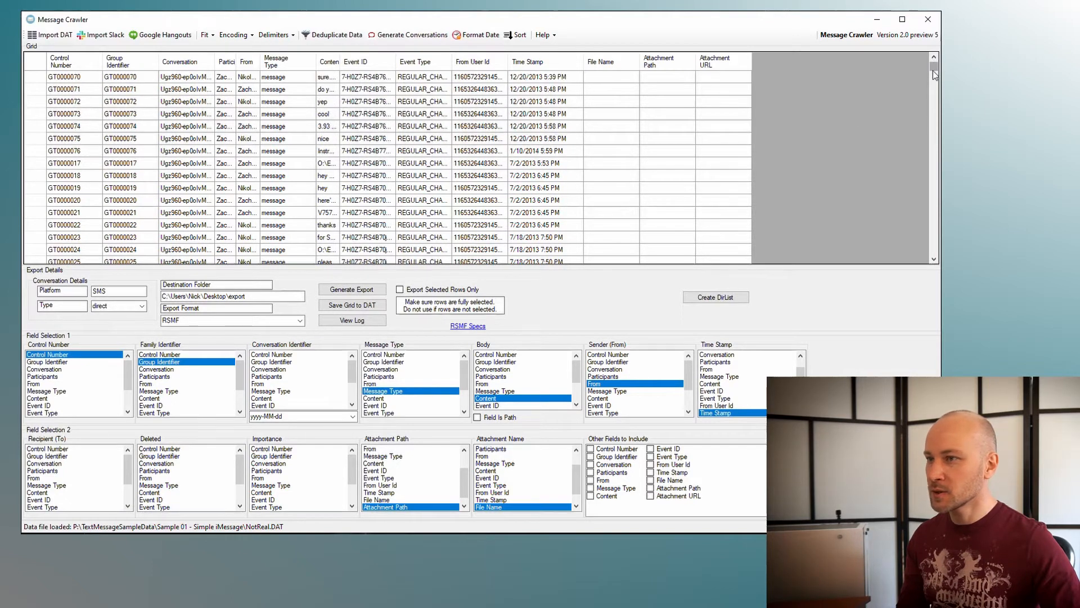
{"action": "scroll", "scroll_direction": "down", "scroll_amount": 3}
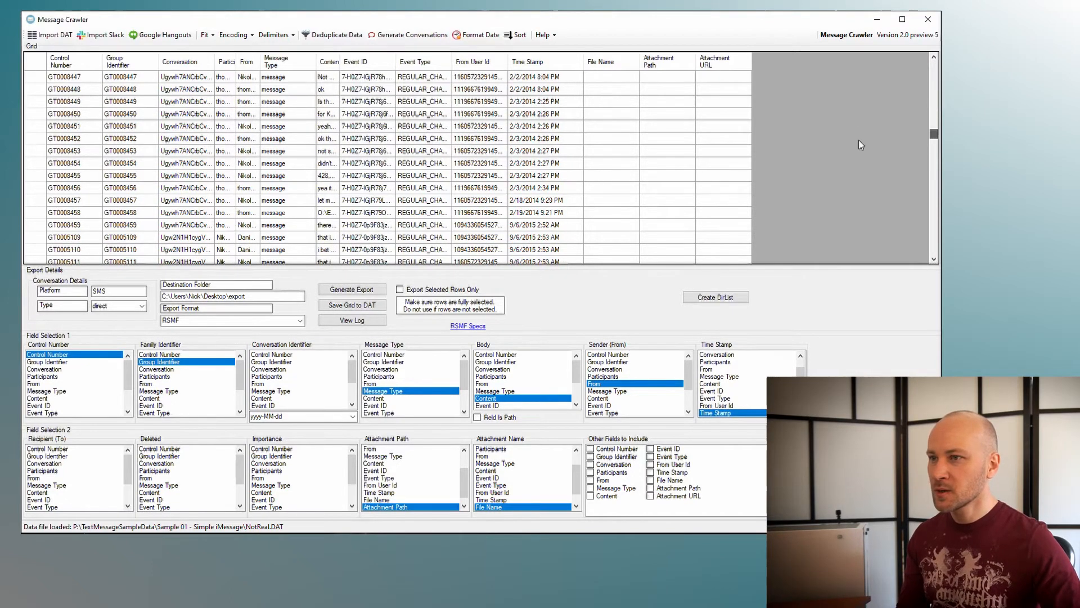
{"action": "scroll", "scroll_direction": "down", "scroll_amount": 3}
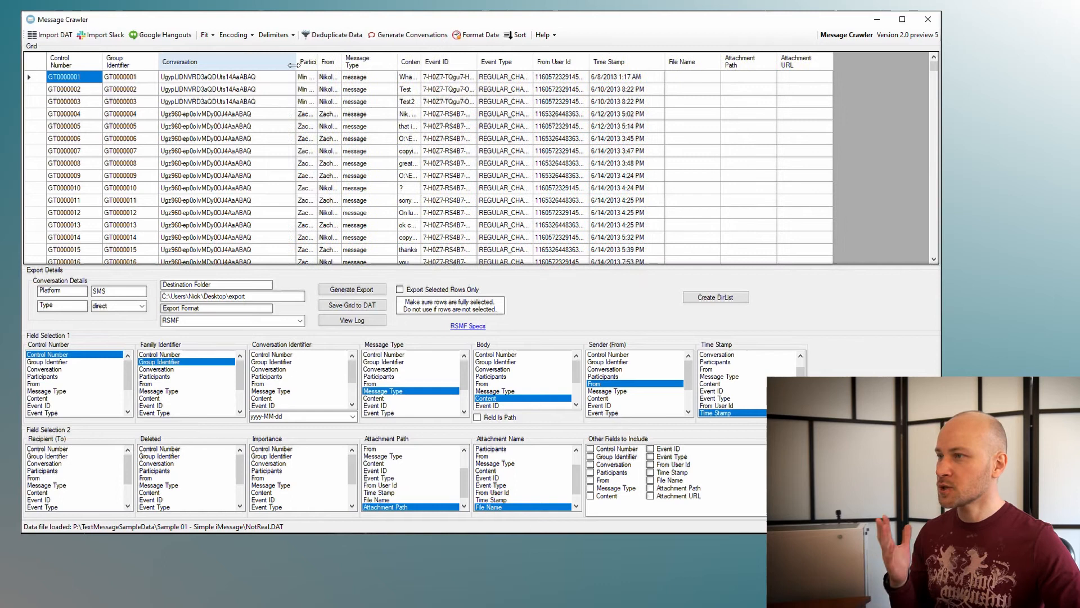
{"action": "mouse_move", "coordinate": [315, 371]}
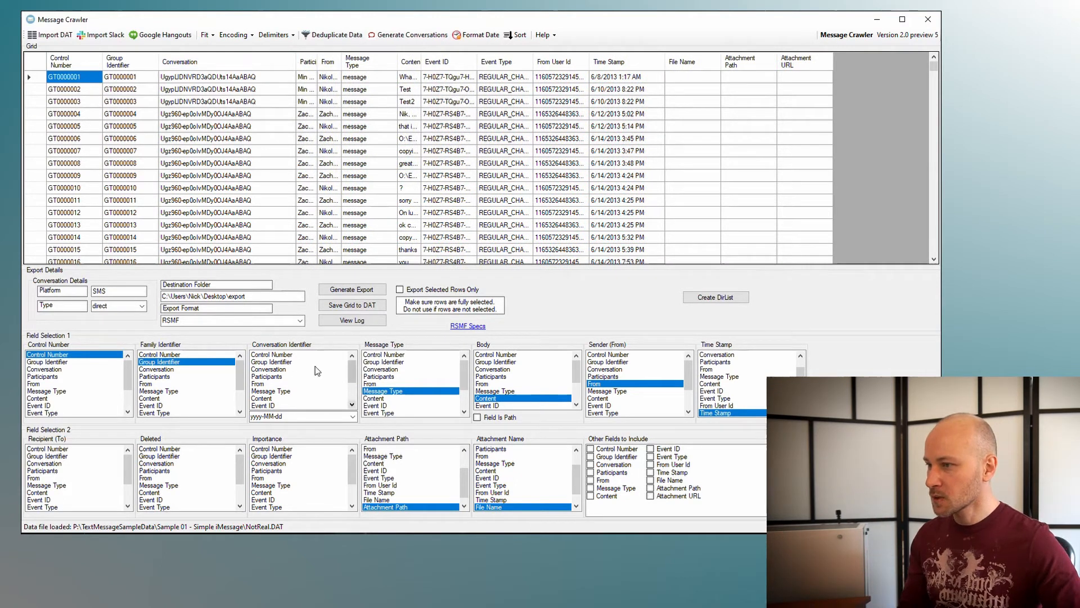
{"action": "left_click", "coordinate": [269, 368]}
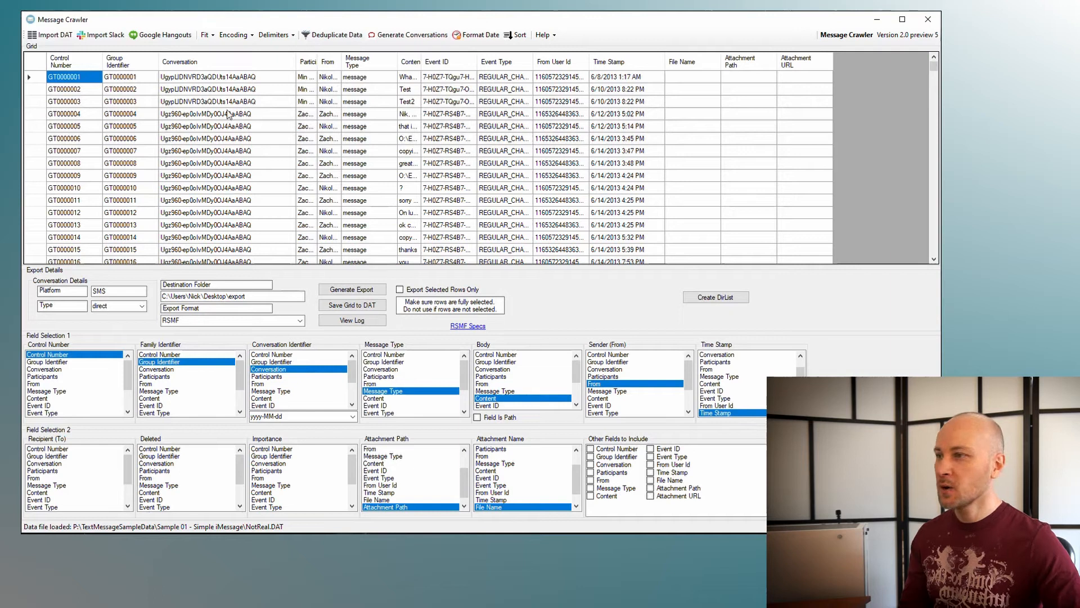
{"action": "scroll", "scroll_direction": "down", "scroll_amount": 3}
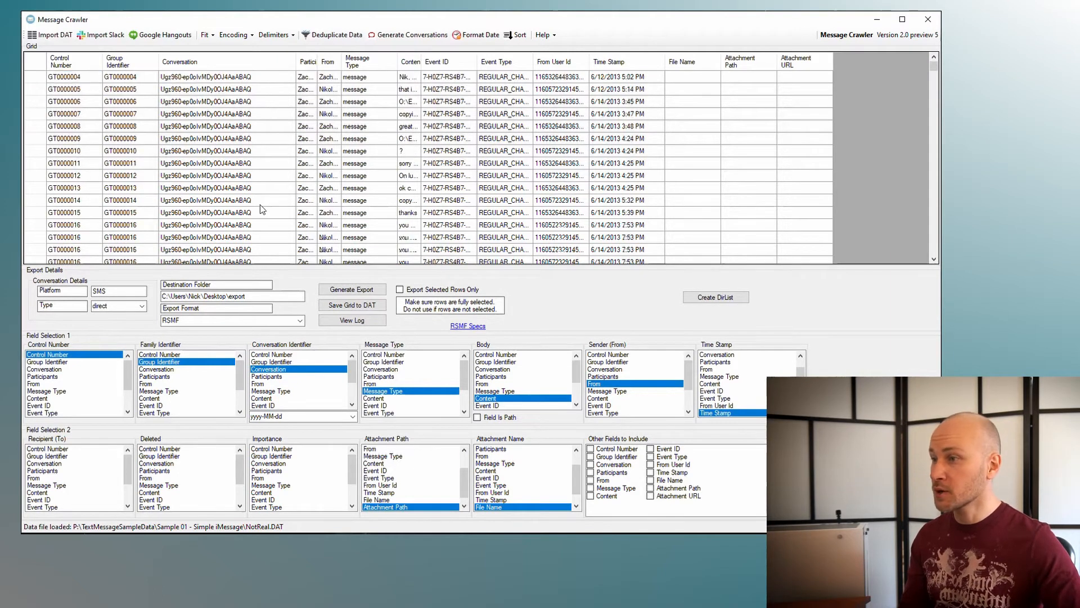
{"action": "scroll", "scroll_direction": "down", "scroll_amount": 3}
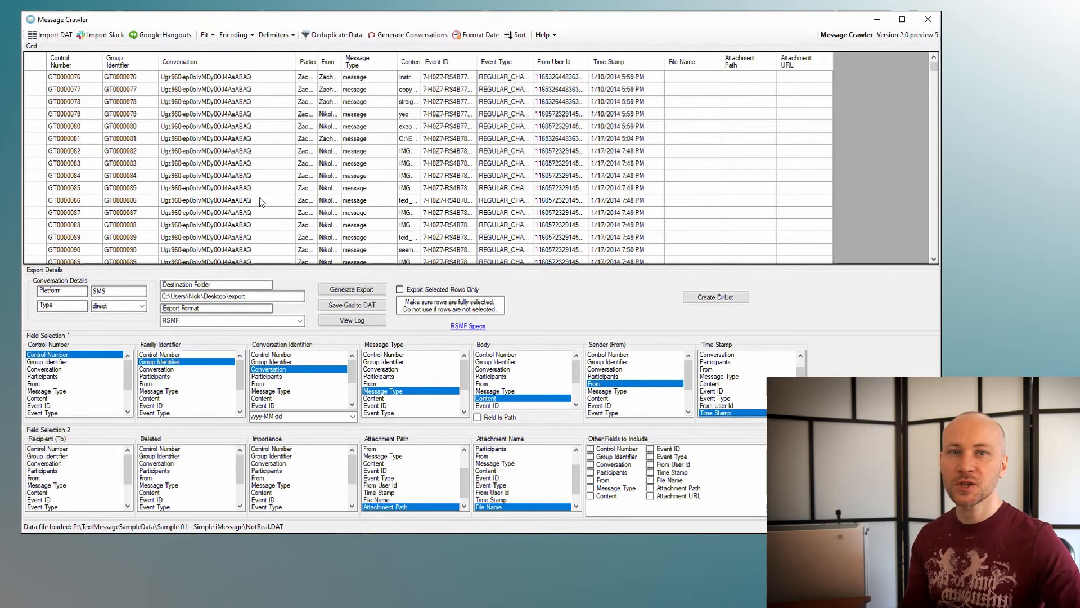
{"action": "scroll", "scroll_direction": "down", "scroll_amount": 3}
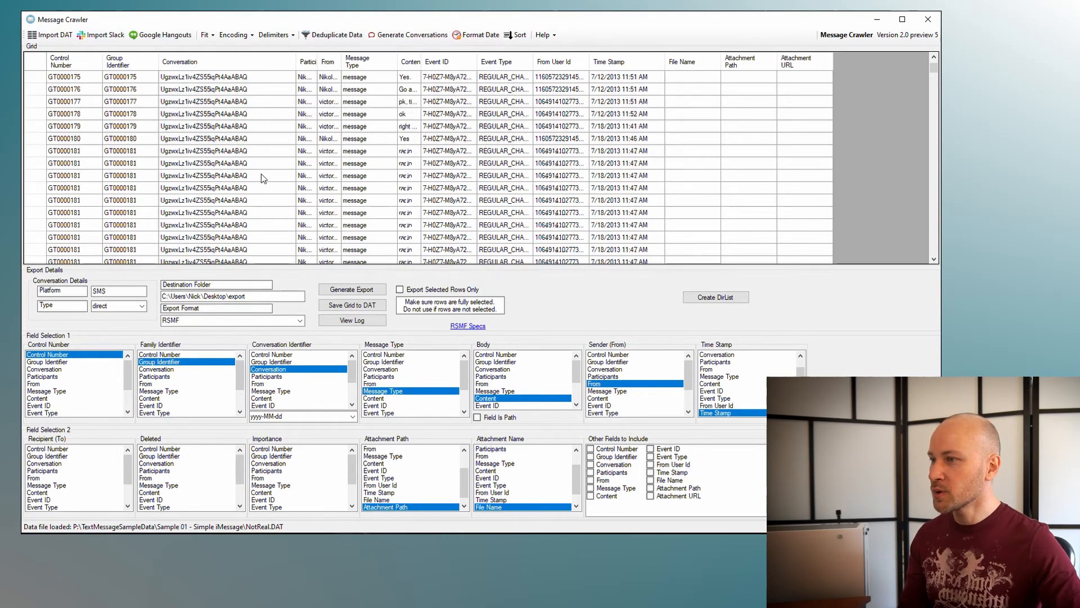
{"action": "scroll", "scroll_direction": "down", "scroll_amount": 3}
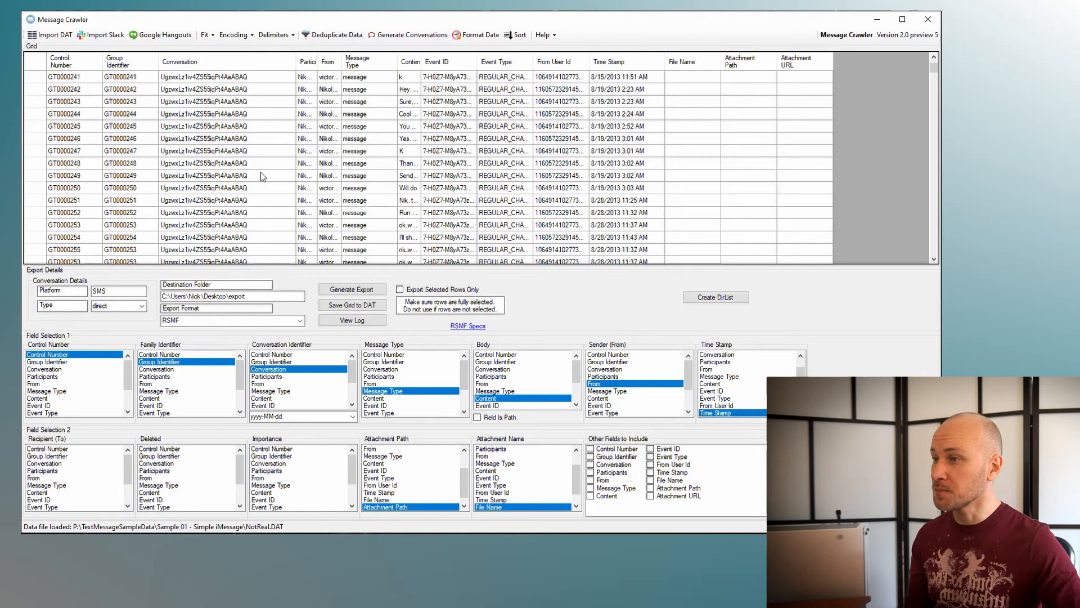
{"action": "scroll", "scroll_direction": "down", "scroll_amount": 3}
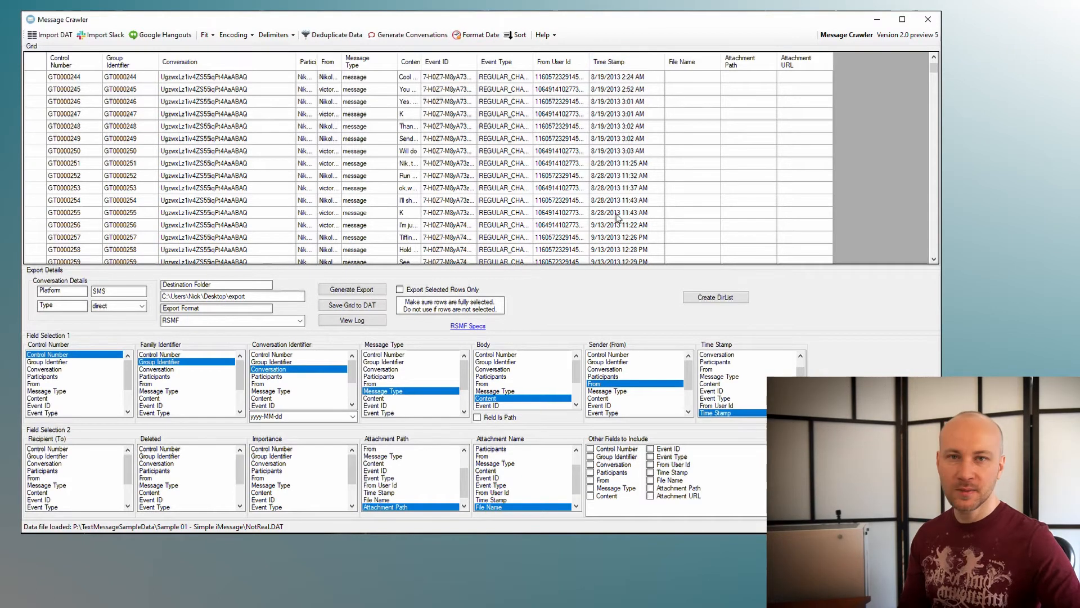
{"action": "mouse_move", "coordinate": [622, 142]}
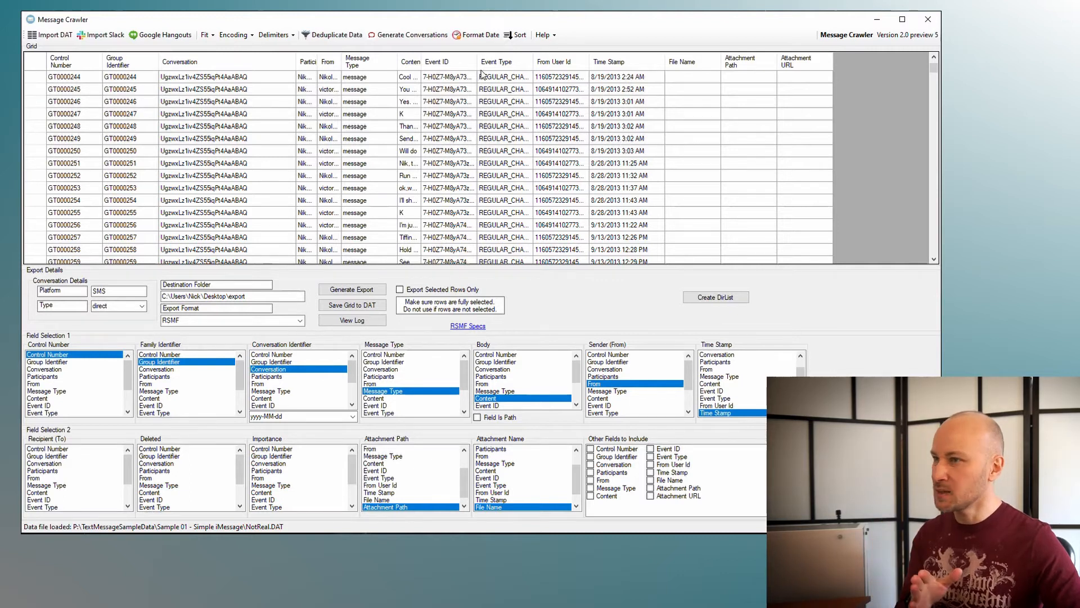
- Generate a short-date column from Time Stamp, with Message Type as the If This Field condition
{"action": "left_click", "coordinate": [475, 34]}
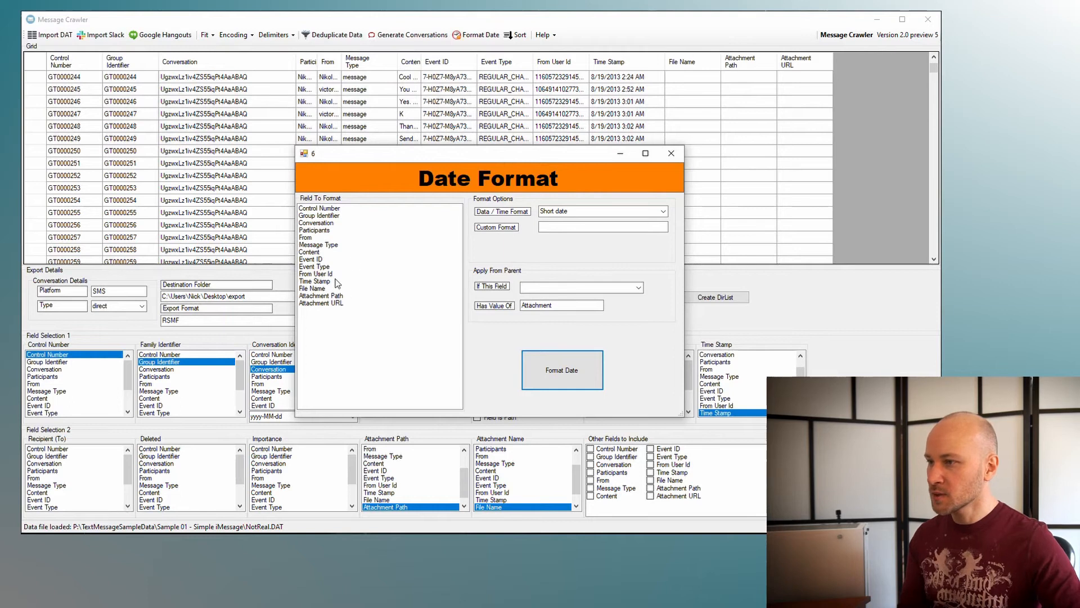
{"action": "left_click", "coordinate": [314, 281]}
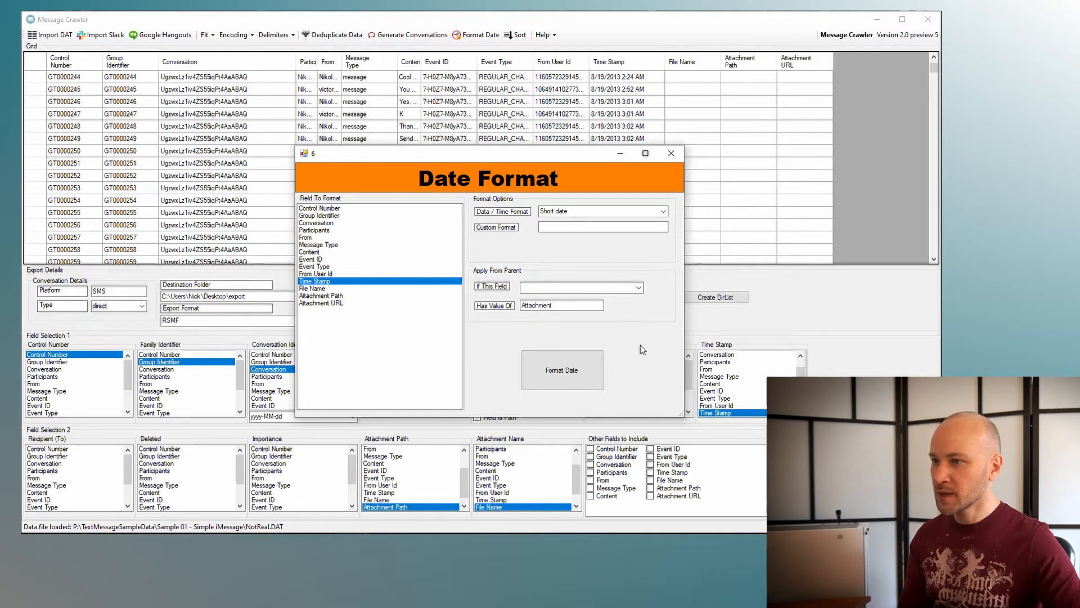
{"action": "left_click", "coordinate": [635, 286]}
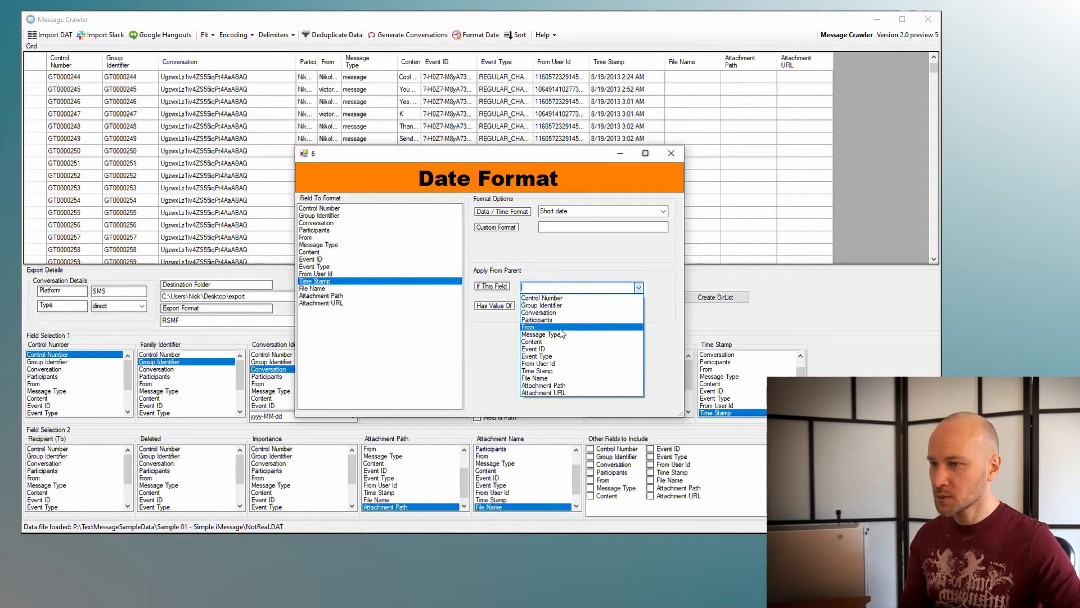
{"action": "left_click", "coordinate": [540, 334]}
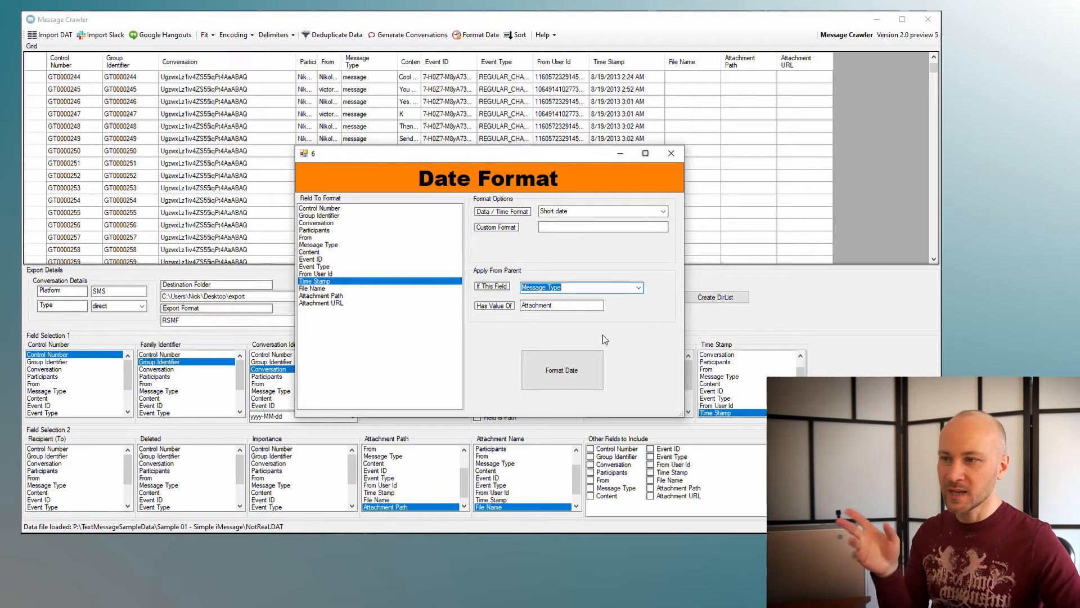
{"action": "left_click", "coordinate": [601, 227]}
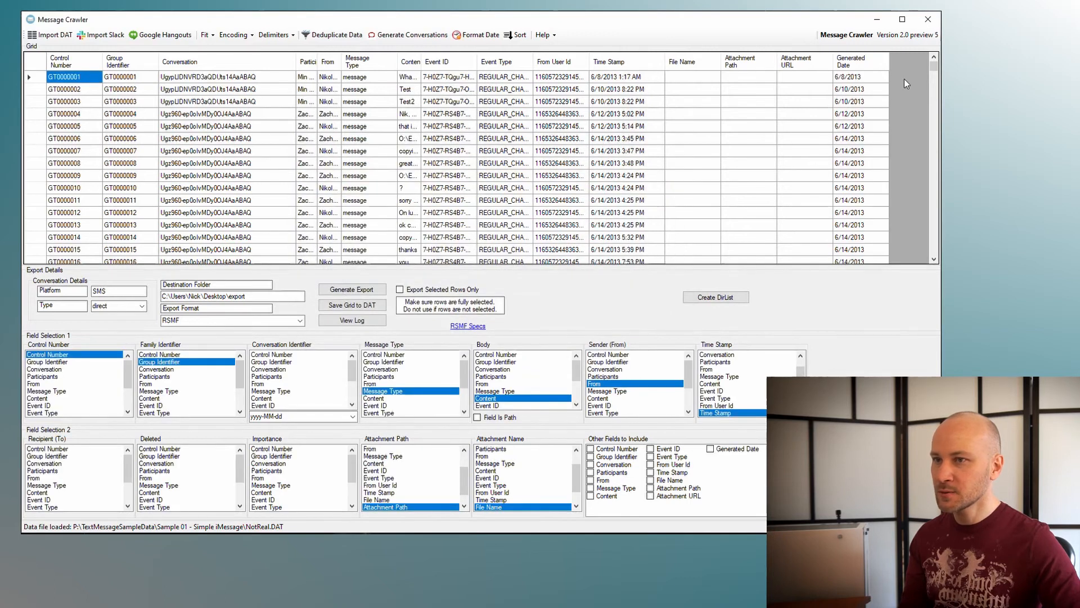
{"action": "mouse_move", "coordinate": [843, 131]}
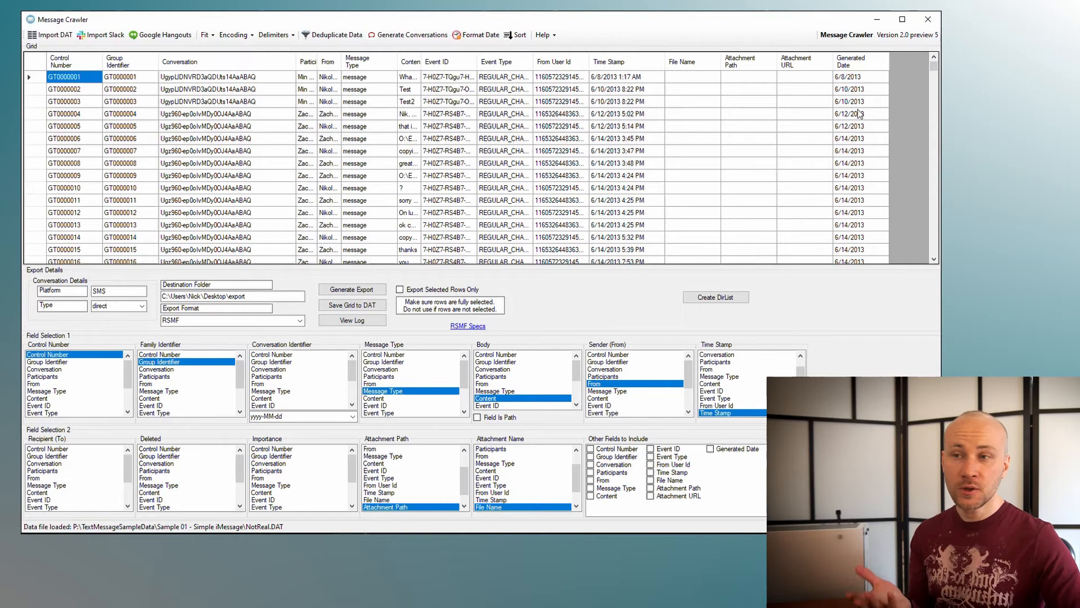
{"action": "mouse_move", "coordinate": [282, 404]}
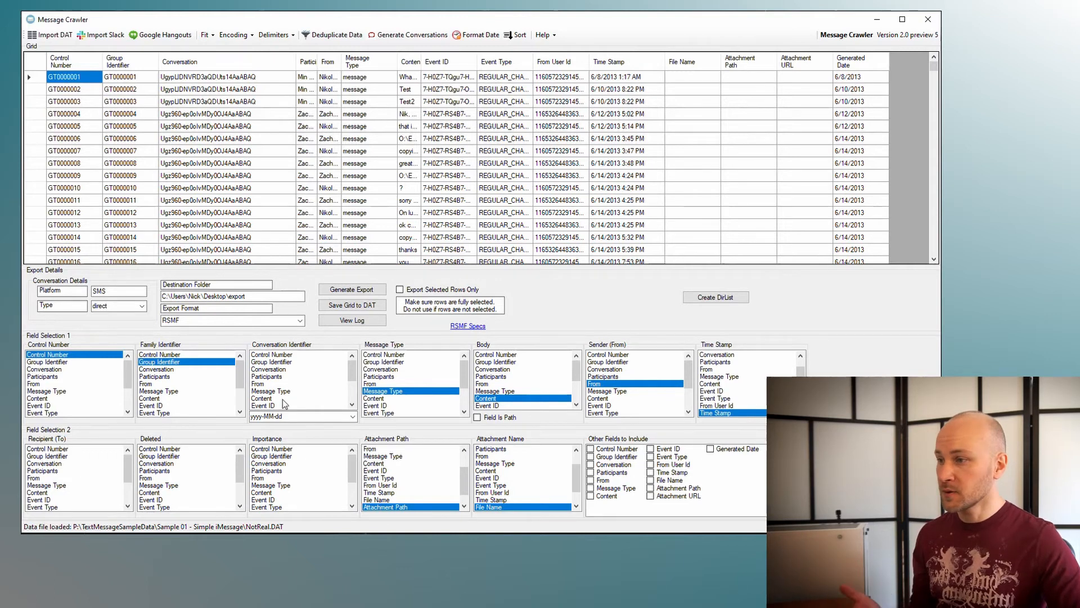
{"action": "mouse_move", "coordinate": [871, 164]}
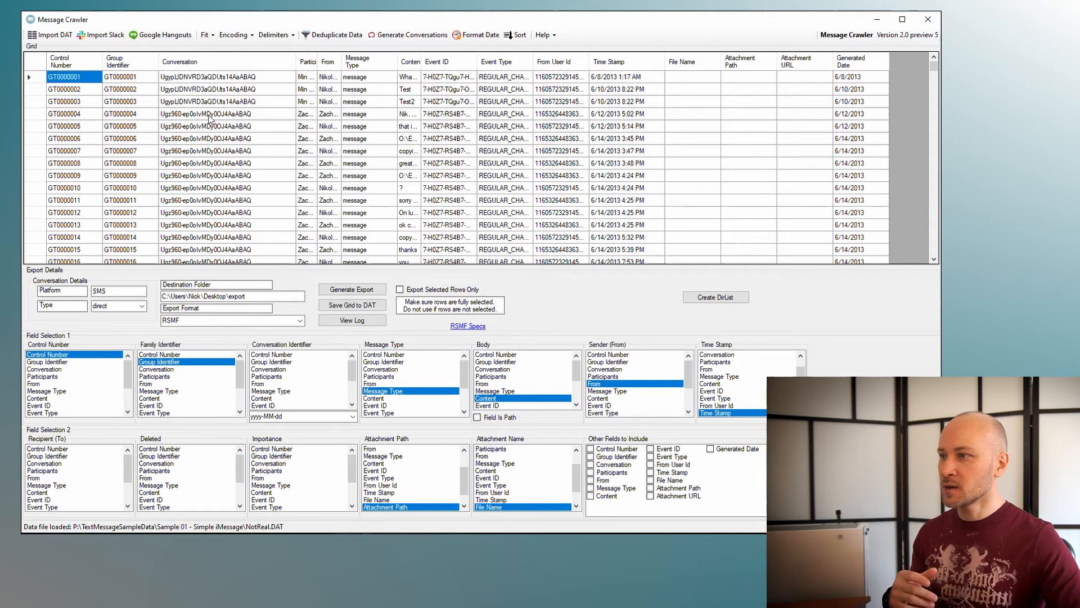
{"action": "left_click", "coordinate": [206, 138]}
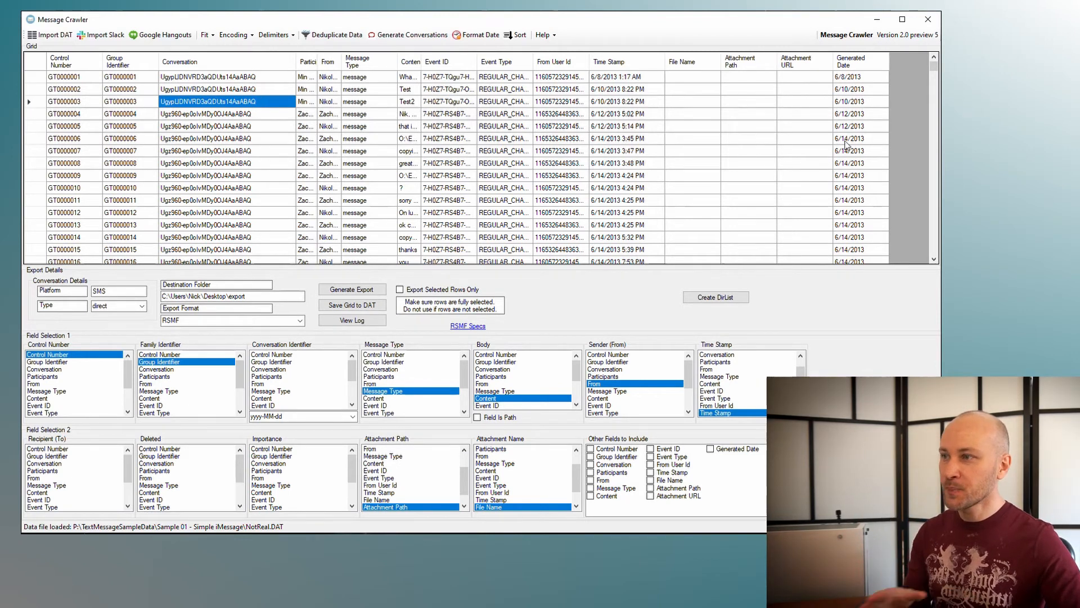
{"action": "mouse_move", "coordinate": [262, 159]}
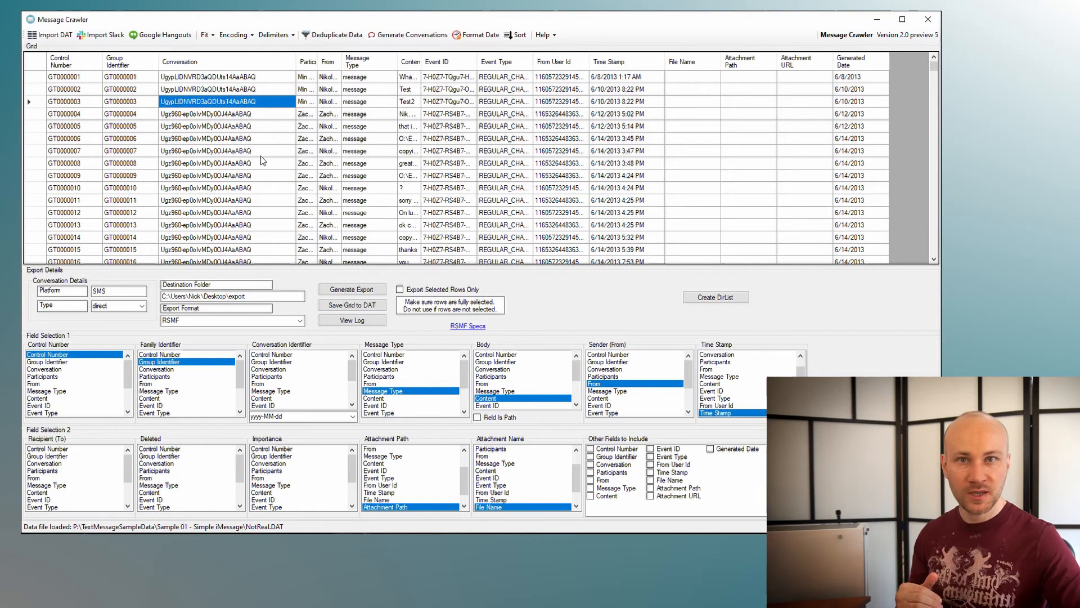
{"action": "mouse_move", "coordinate": [312, 96]}
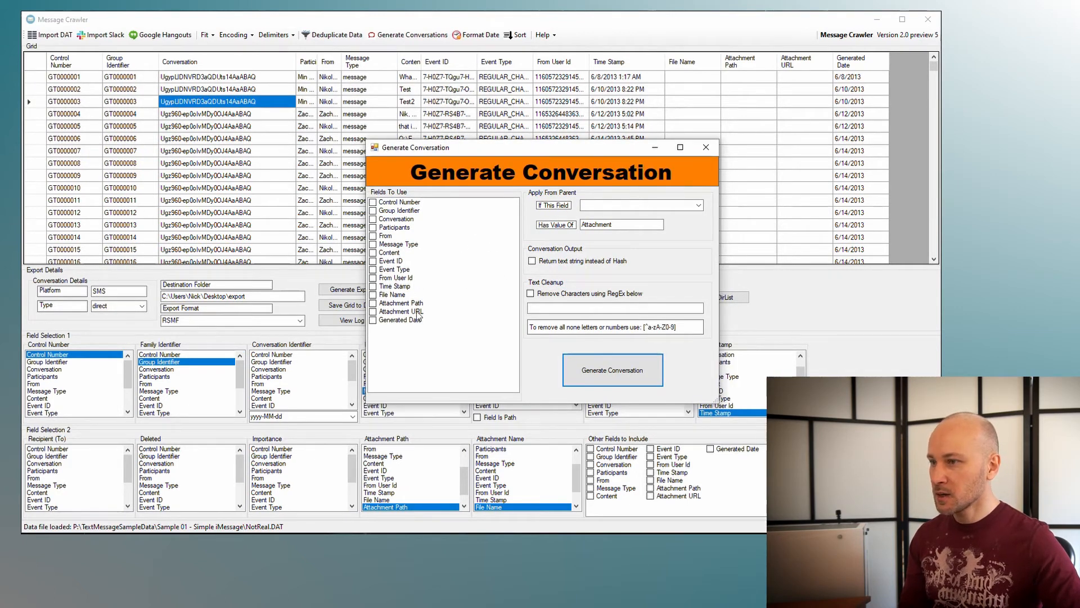
- Hash Generated Date plus Conversation, conditioned on Message Type, into a Generated Conversation column
{"action": "left_click", "coordinate": [373, 318]}
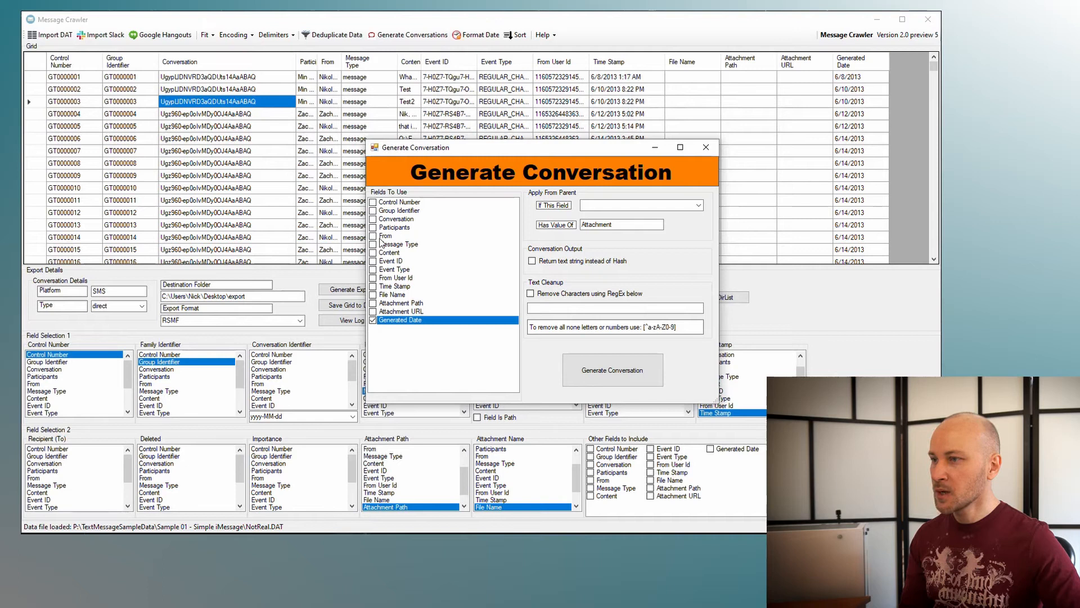
{"action": "left_click", "coordinate": [393, 218]}
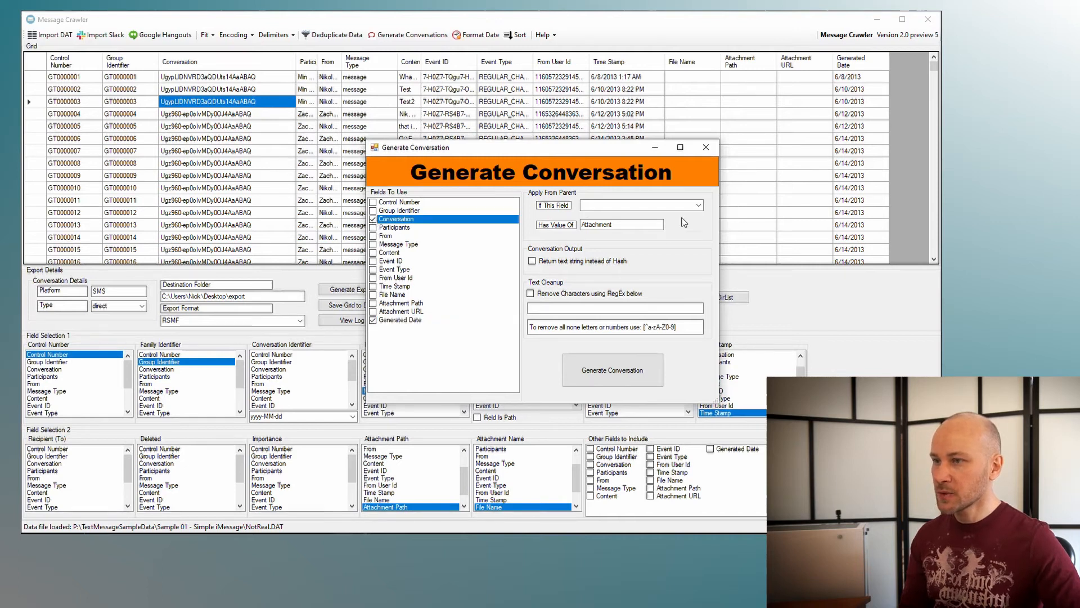
{"action": "left_click", "coordinate": [696, 205]}
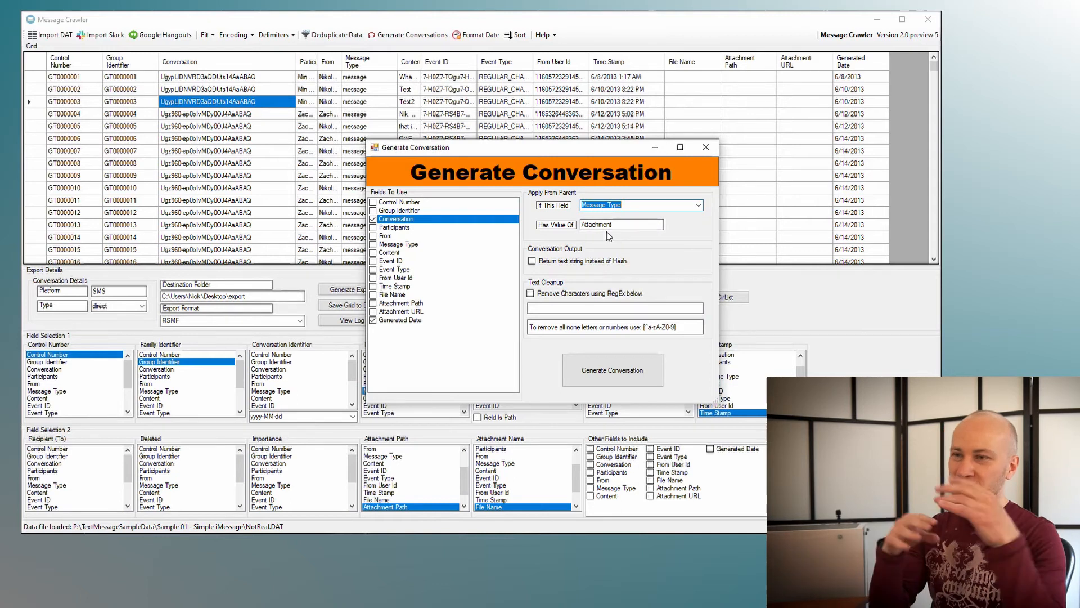
{"action": "mouse_move", "coordinate": [656, 255]}
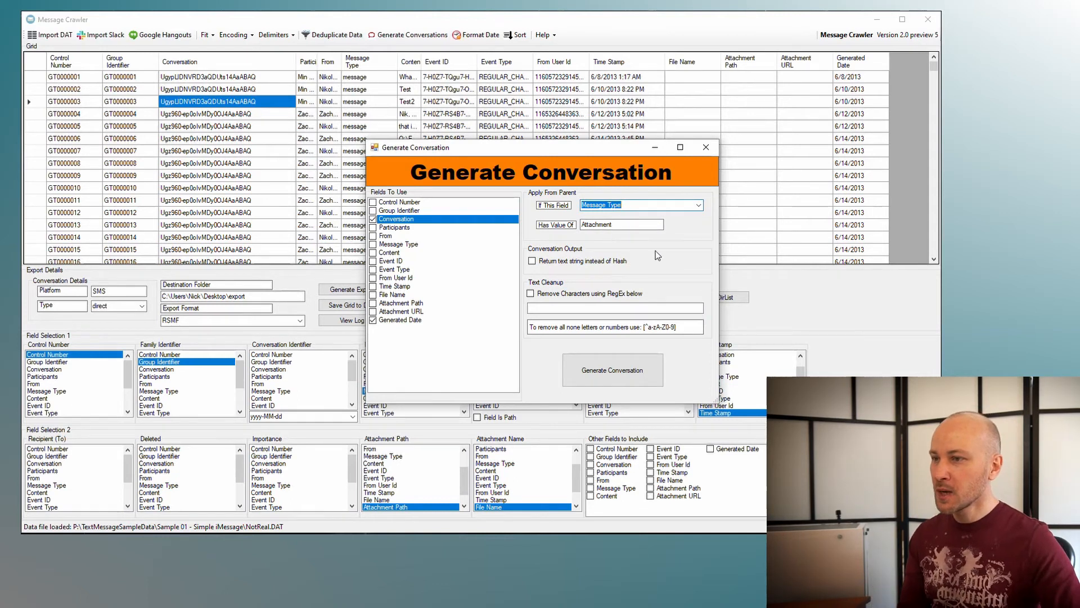
{"action": "mouse_move", "coordinate": [648, 250]}
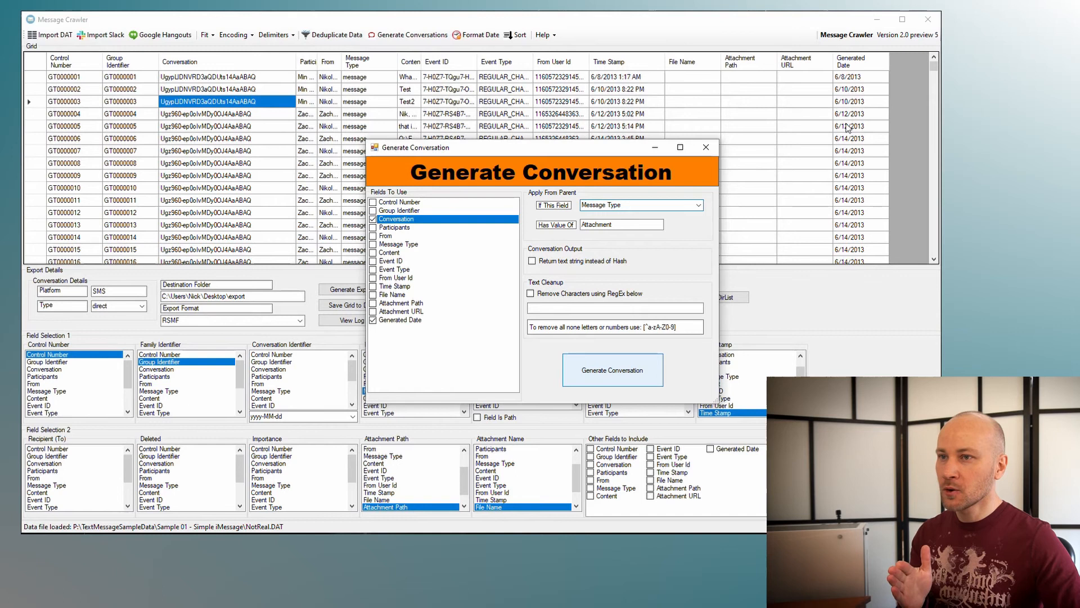
{"action": "left_click", "coordinate": [611, 369]}
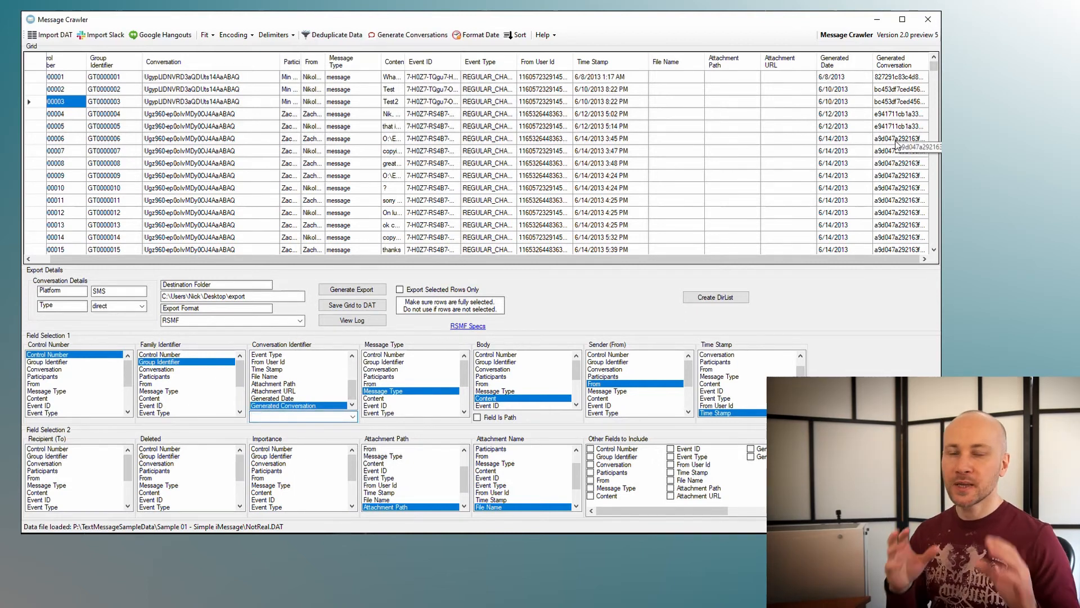
{"action": "mouse_move", "coordinate": [780, 304]}
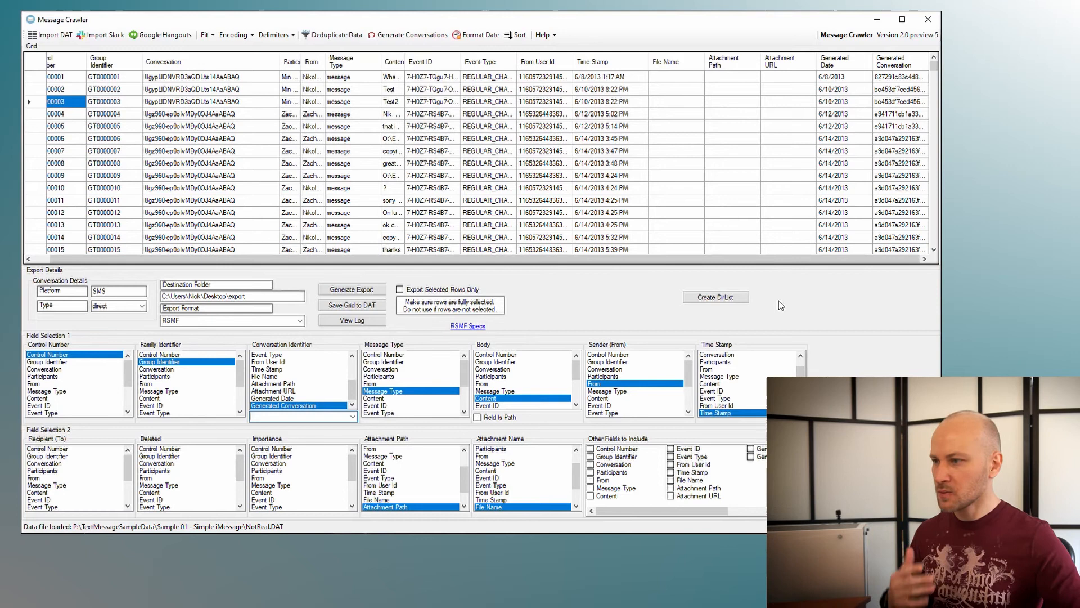
{"action": "mouse_move", "coordinate": [843, 165]}
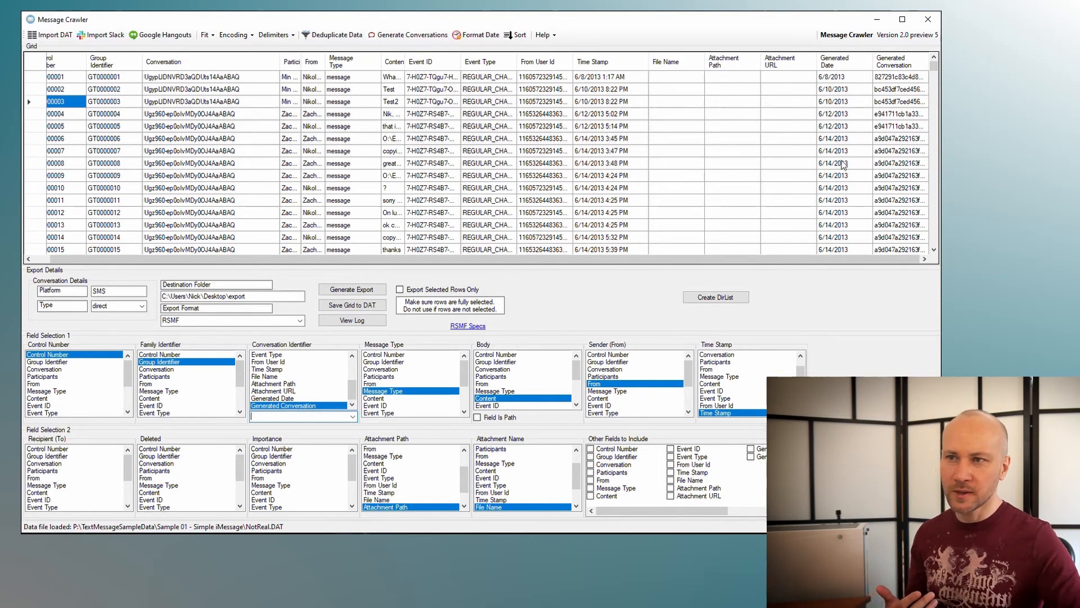